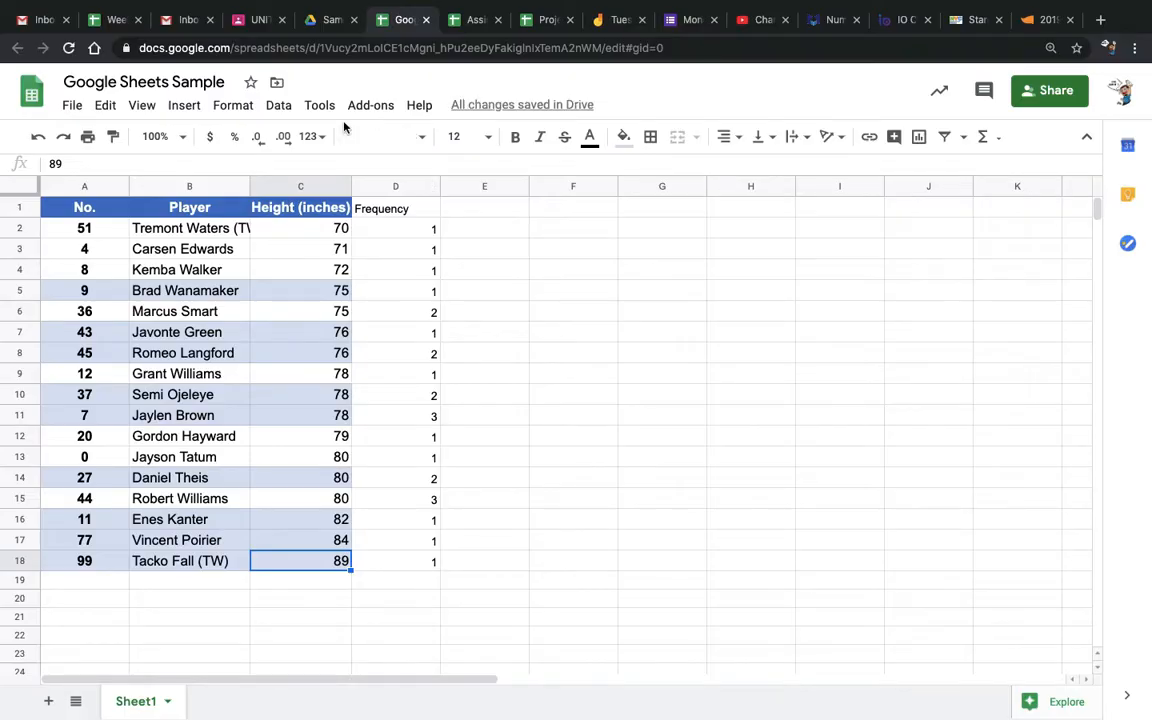
Step: Select columns C and D, Height (inches) and Frequency, for charting
{"action": "left_click", "coordinate": [300, 186]}
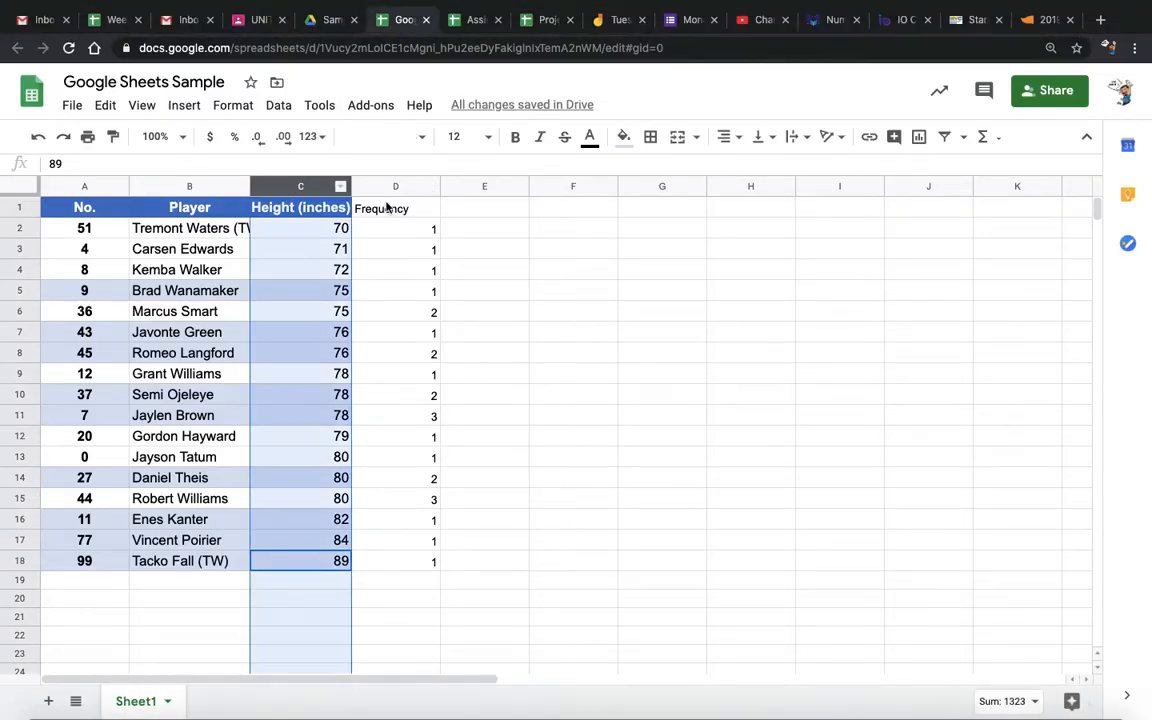
{"action": "left_click", "coordinate": [395, 186]}
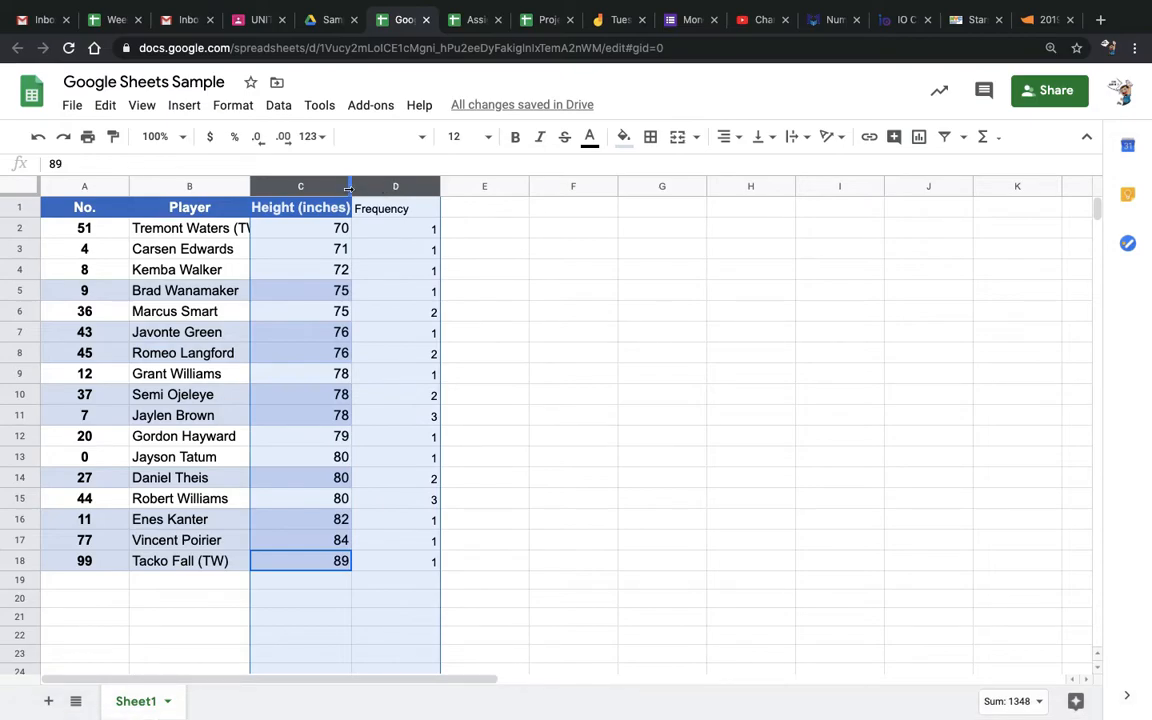
{"action": "mouse_move", "coordinate": [917, 137]}
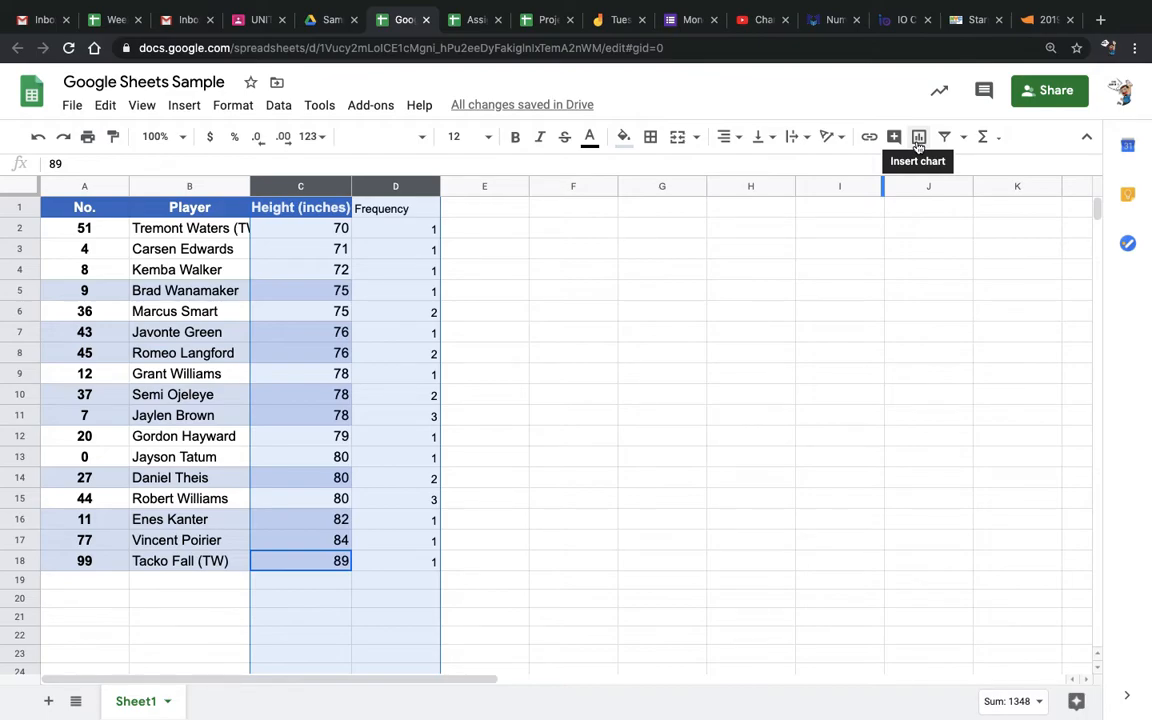
Step: Insert a chart from the selected columns and confirm Scatter chart as the chart type
{"action": "left_click", "coordinate": [917, 136]}
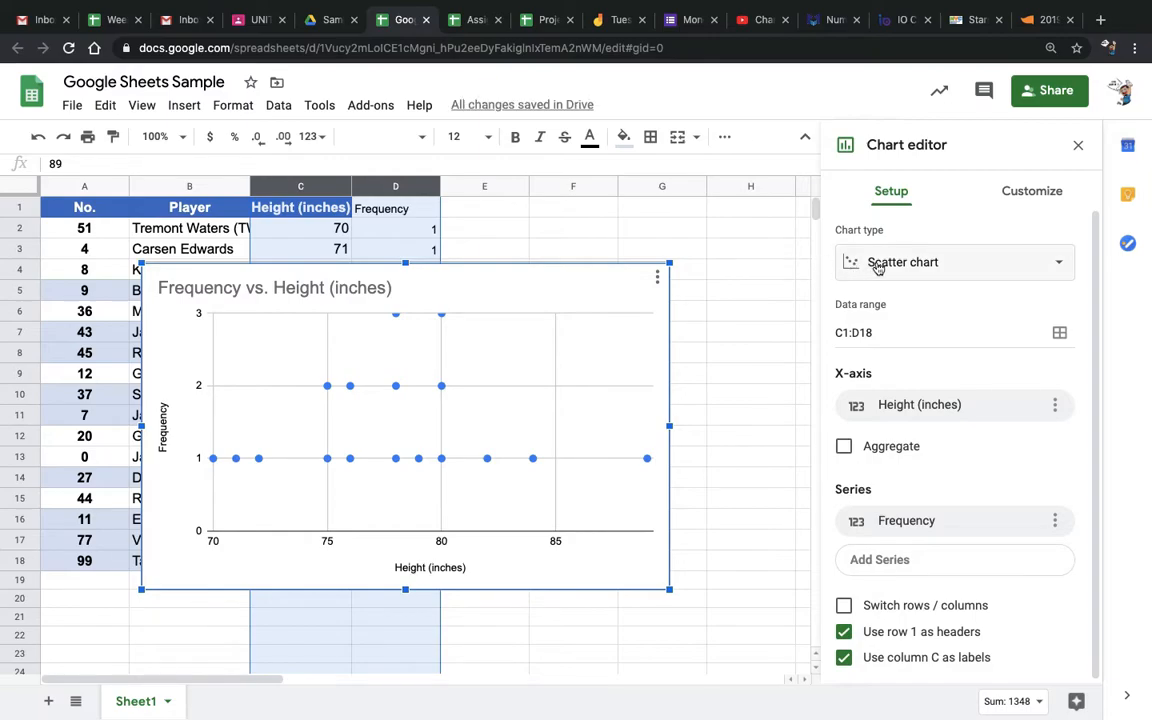
{"action": "left_click", "coordinate": [952, 262]}
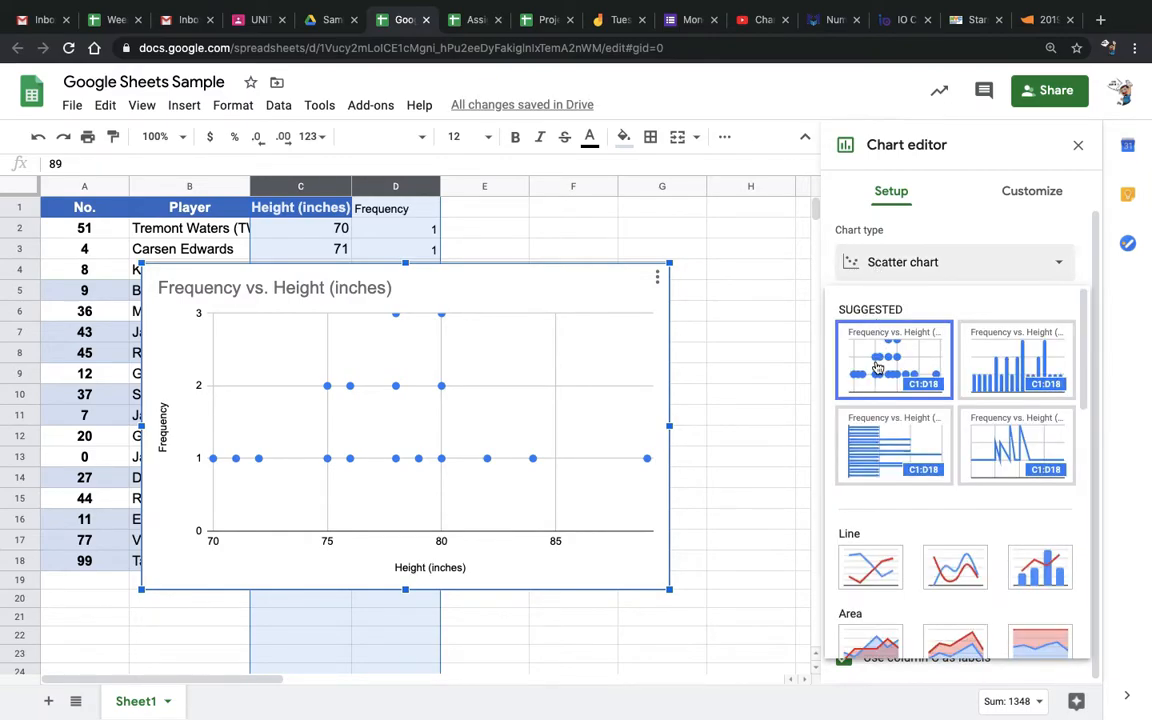
{"action": "mouse_move", "coordinate": [893, 360]}
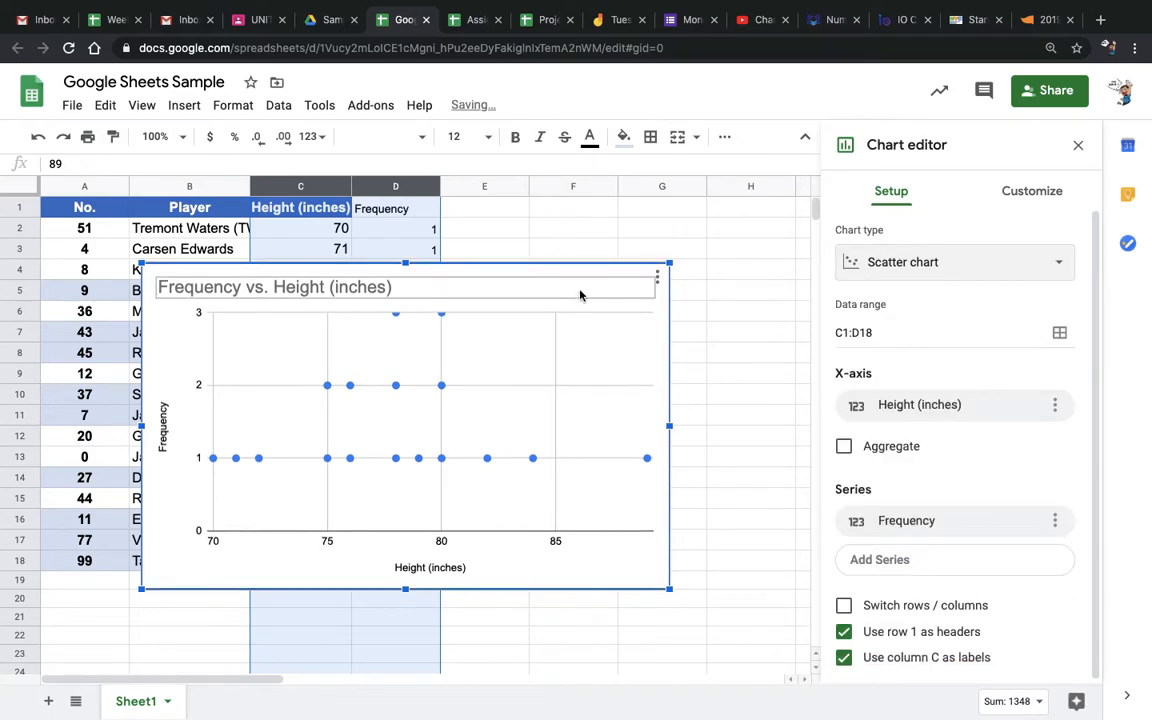
Step: In the Chart editor's Customize tab, expand the axis settings to reveal the Min and Max options
{"action": "left_click", "coordinate": [1032, 191]}
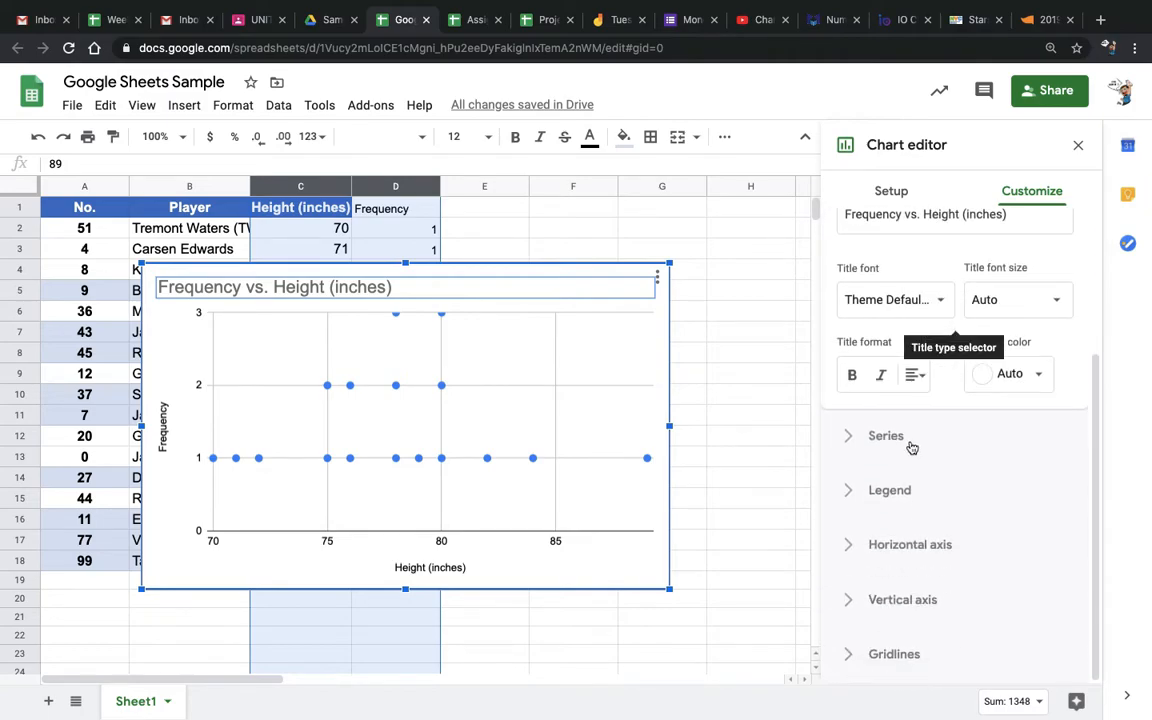
{"action": "mouse_move", "coordinate": [900, 556]}
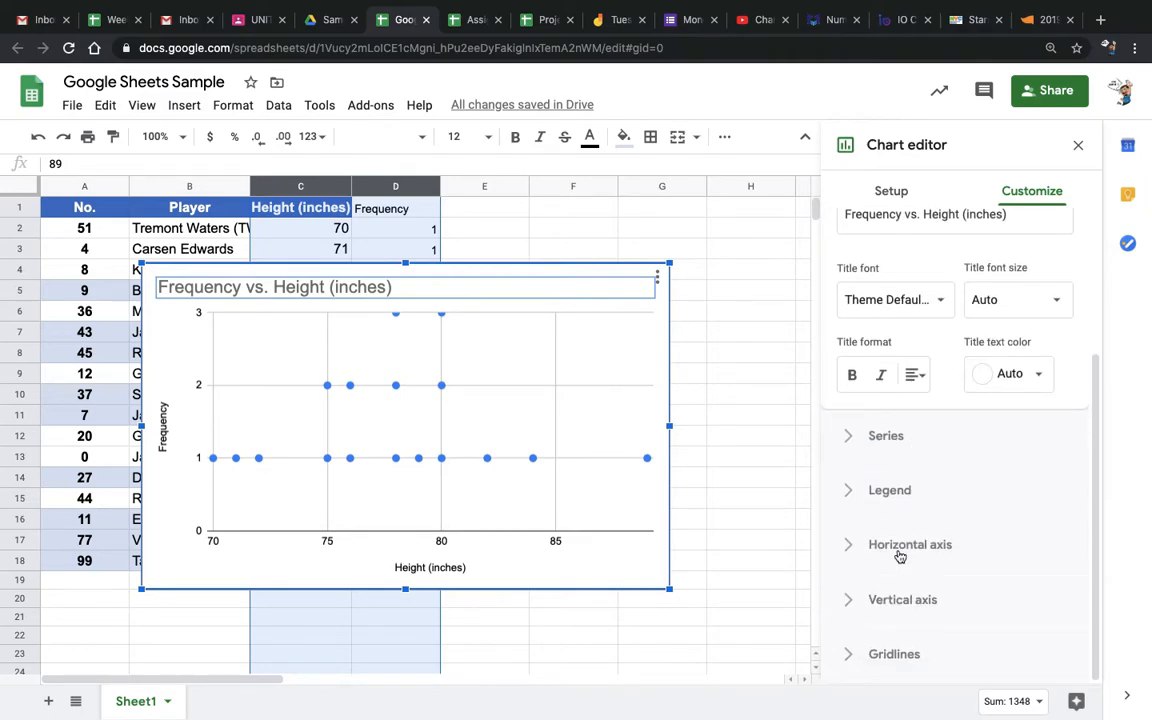
{"action": "left_click", "coordinate": [910, 544]}
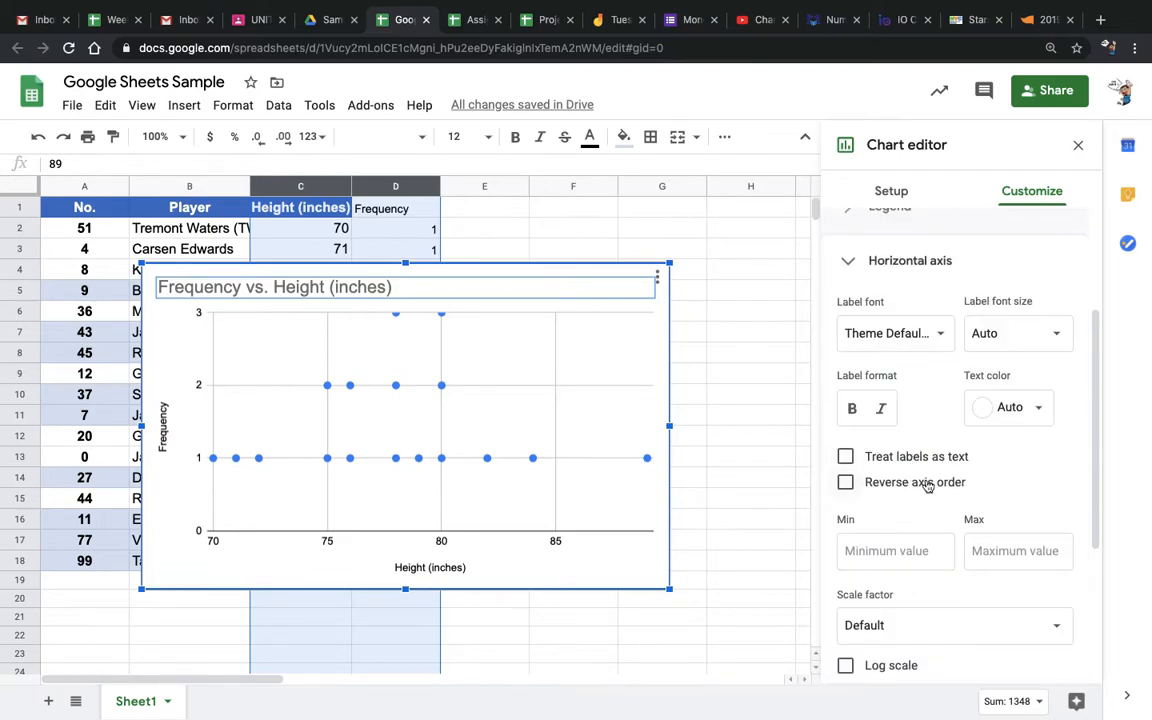
{"action": "mouse_move", "coordinate": [920, 523]}
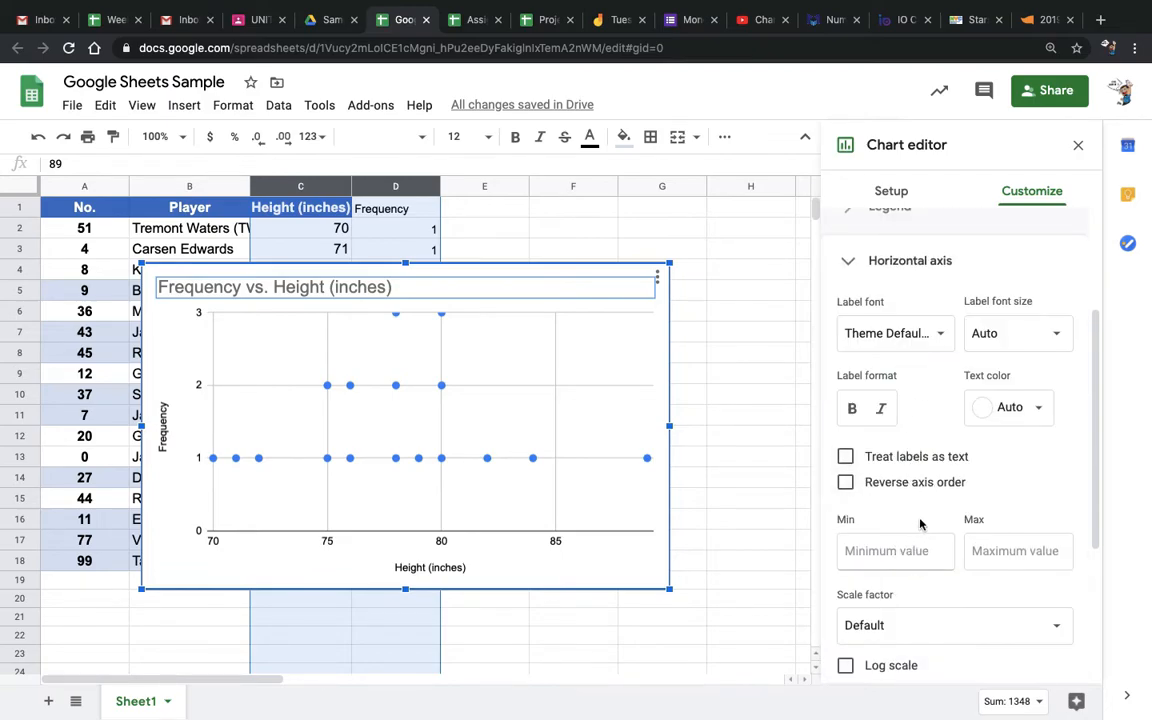
{"action": "scroll", "scroll_direction": "down", "scroll_amount": 3}
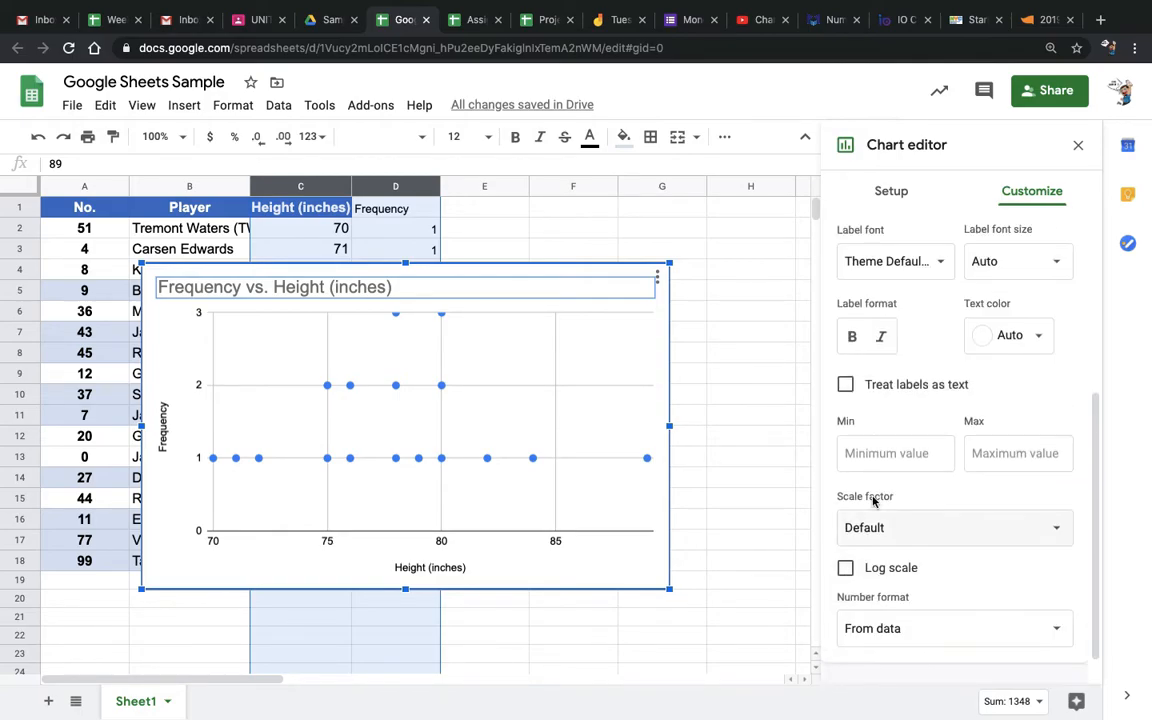
Step: Set the vertical axis min to 1 and max to 4, and uncheck Allow bounds to hide data
{"action": "left_click", "coordinate": [895, 417]}
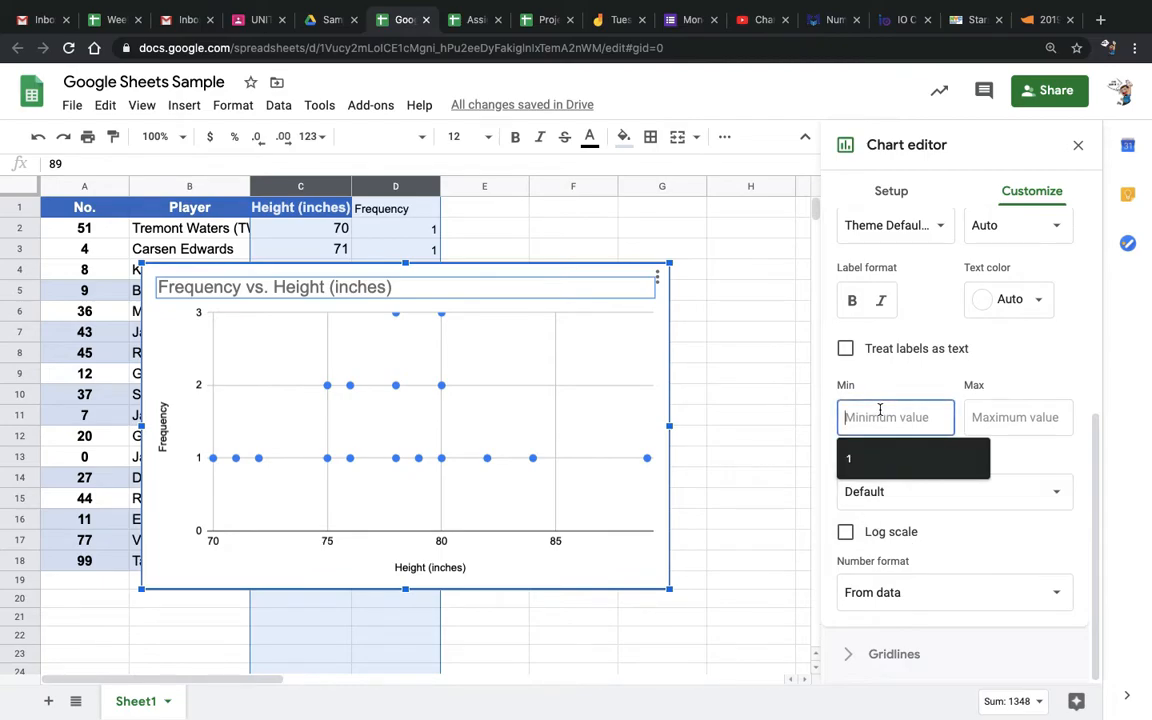
{"action": "type", "text": "1"}
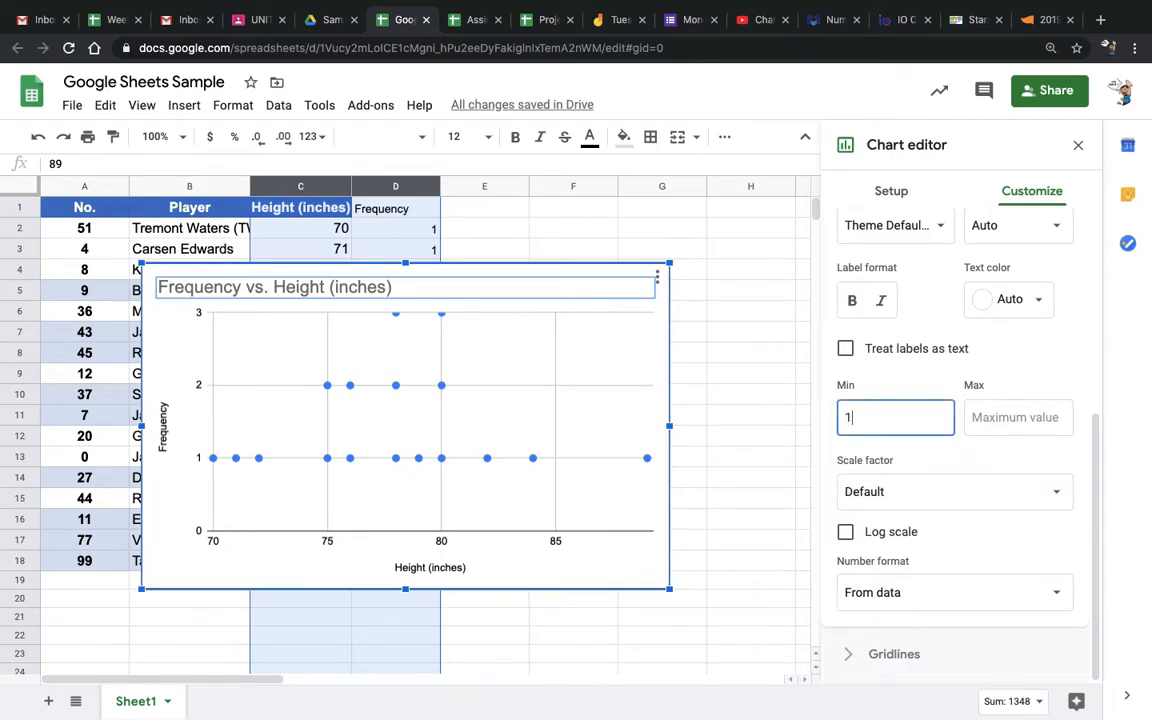
{"action": "left_click", "coordinate": [1018, 417]}
{"action": "type", "text": "4"}
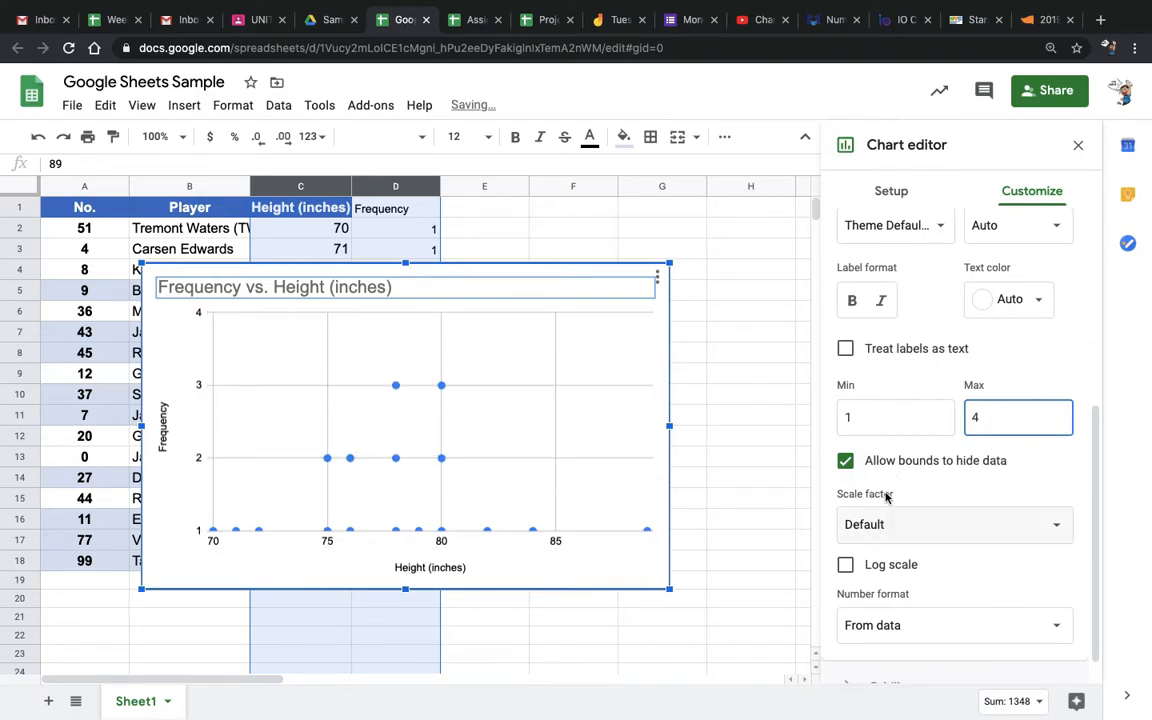
{"action": "left_click", "coordinate": [845, 460]}
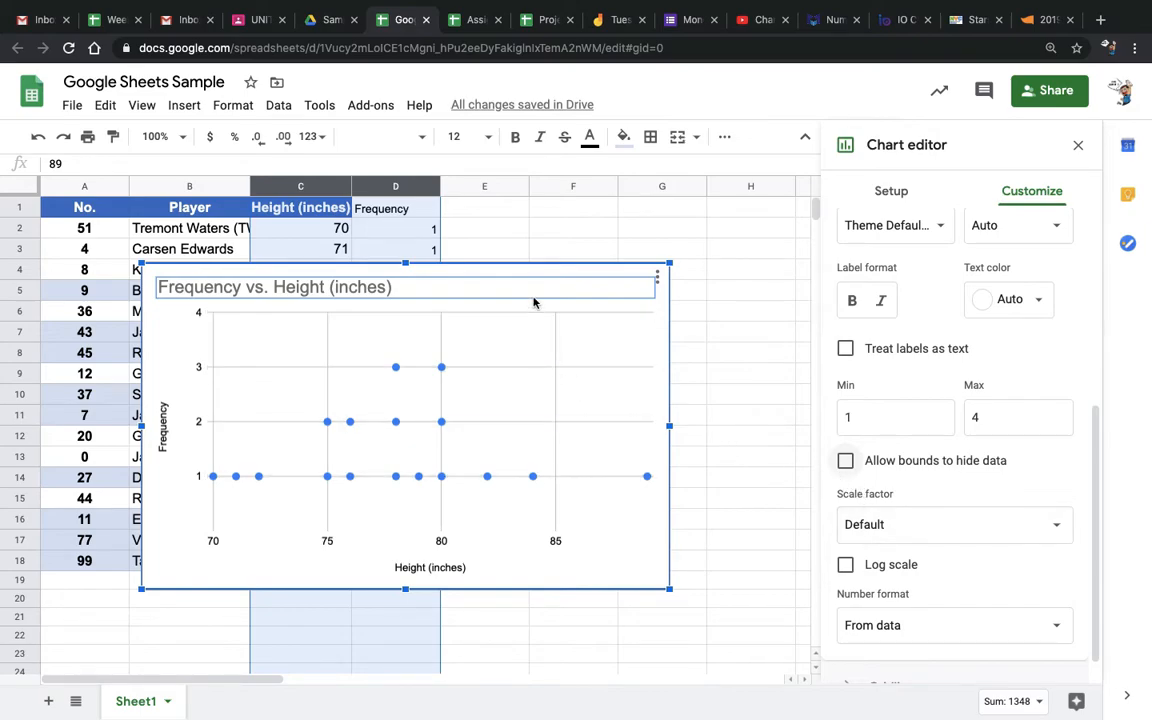
{"action": "scroll", "scroll_direction": "down", "scroll_amount": 3}
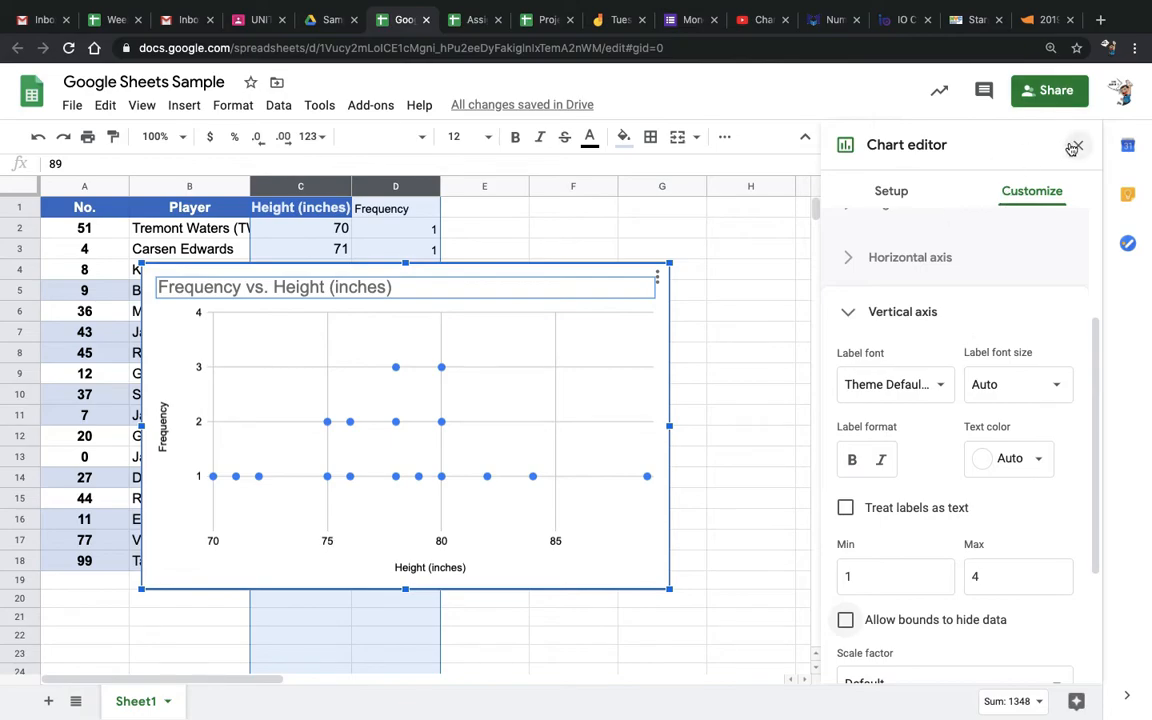
Step: Close the Chart editor
{"action": "left_click", "coordinate": [1075, 145]}
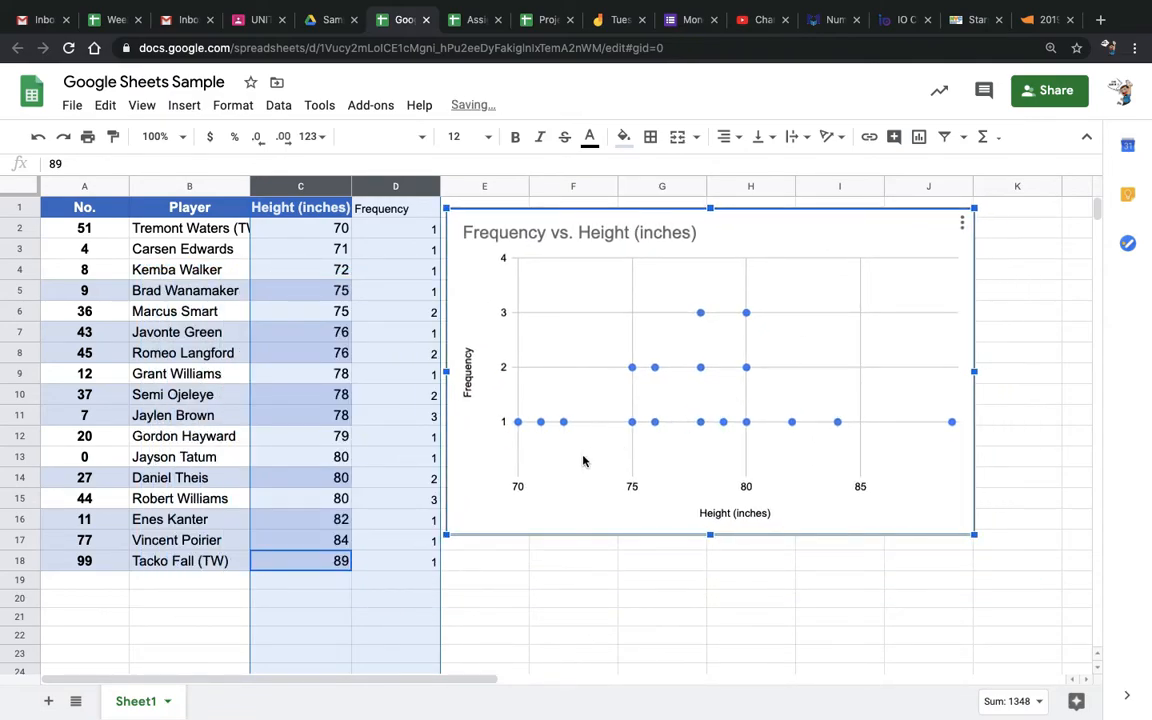
{"action": "mouse_move", "coordinate": [517, 421]}
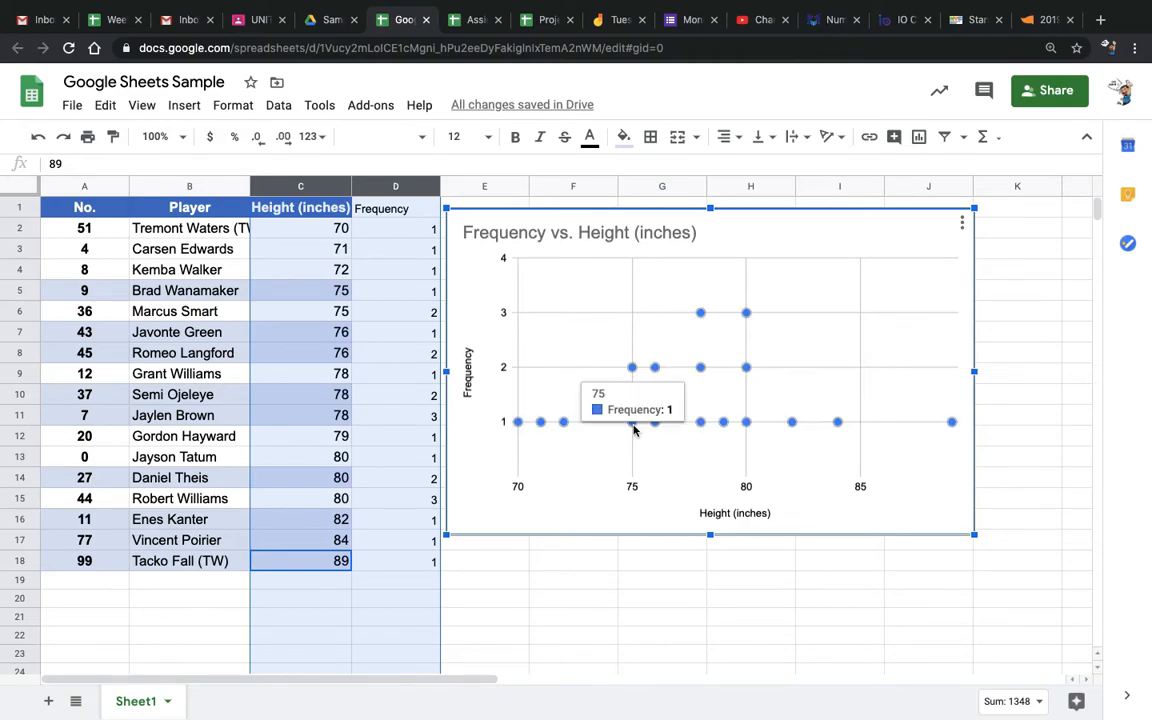
{"action": "mouse_move", "coordinate": [633, 390]}
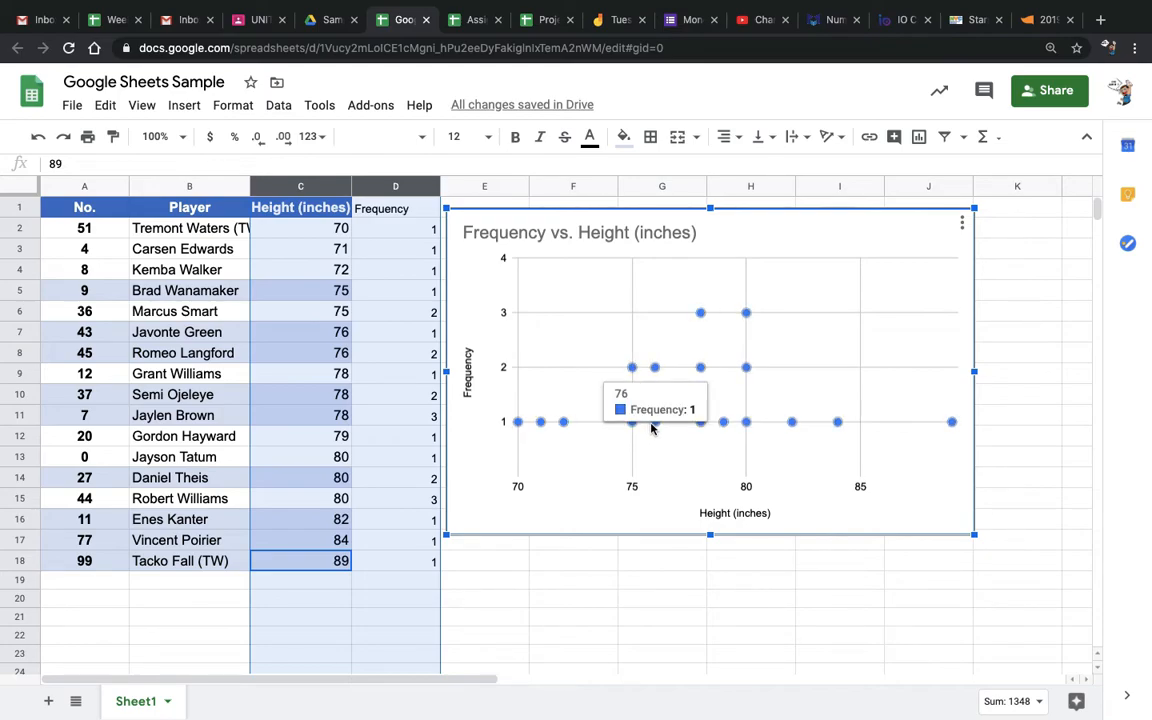
{"action": "mouse_move", "coordinate": [694, 396]}
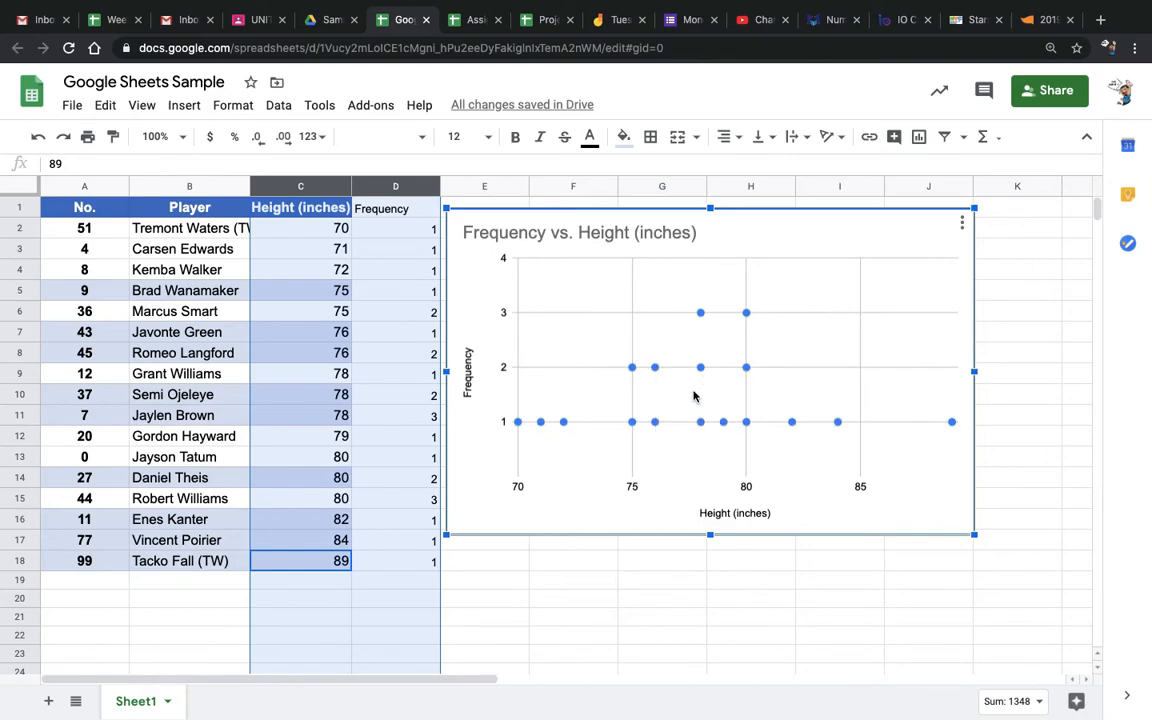
{"action": "mouse_move", "coordinate": [714, 408]}
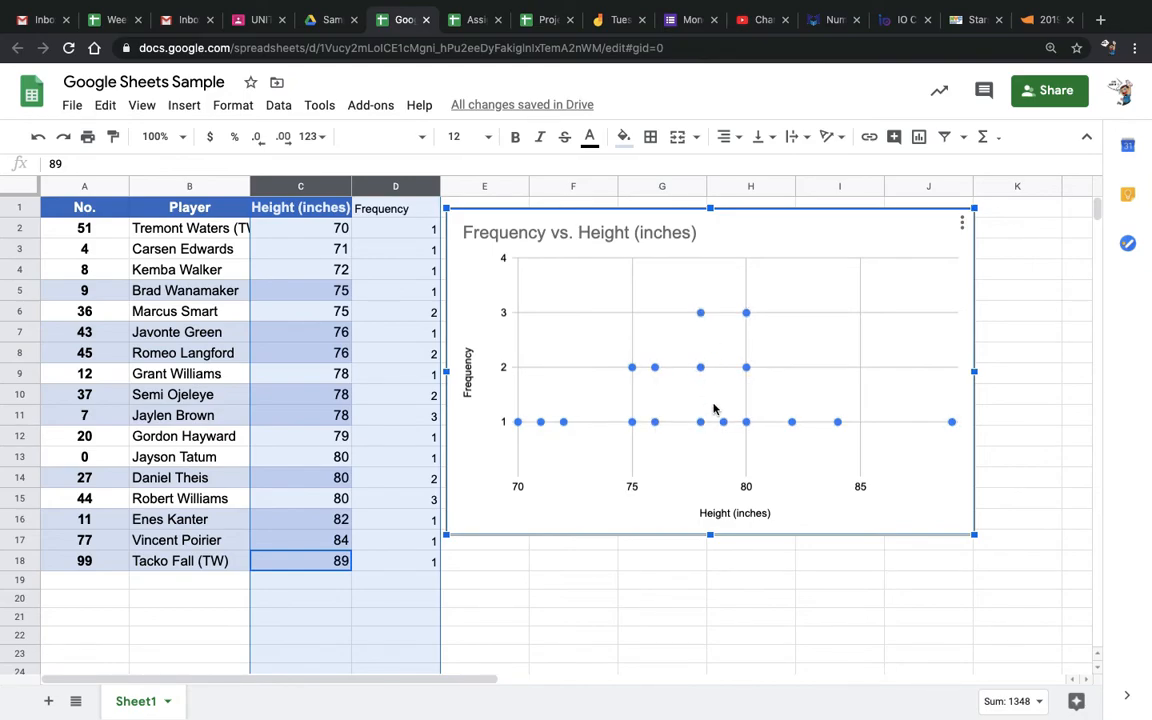
{"action": "mouse_move", "coordinate": [752, 403]}
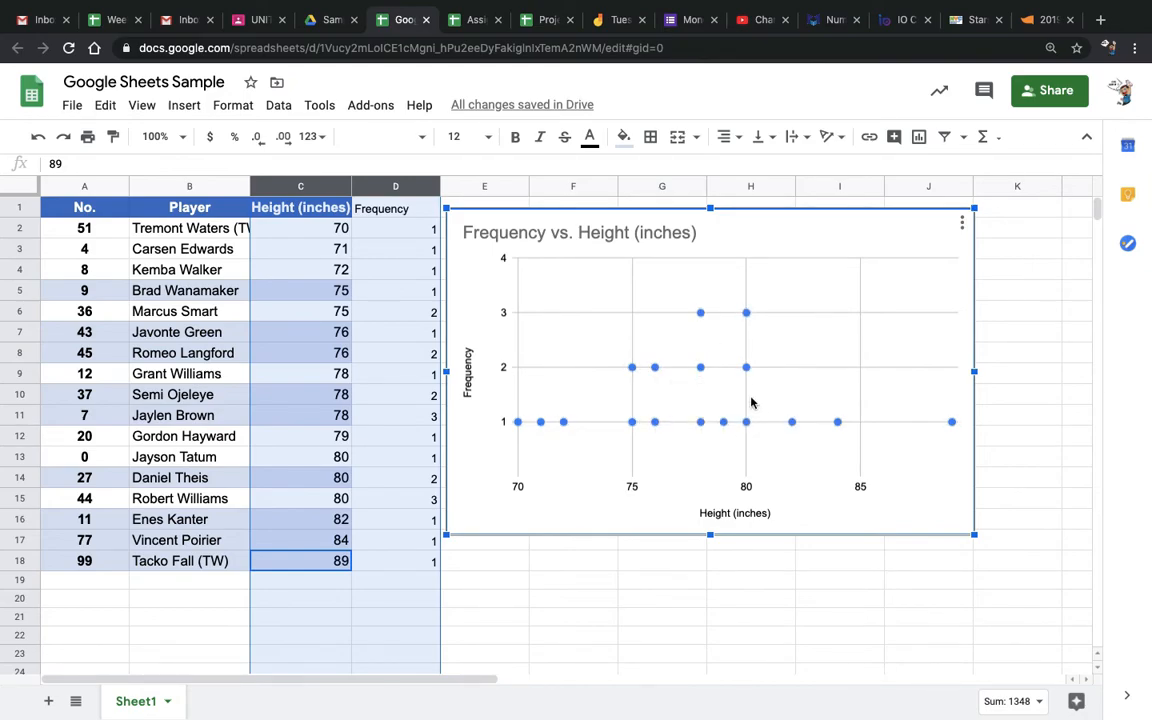